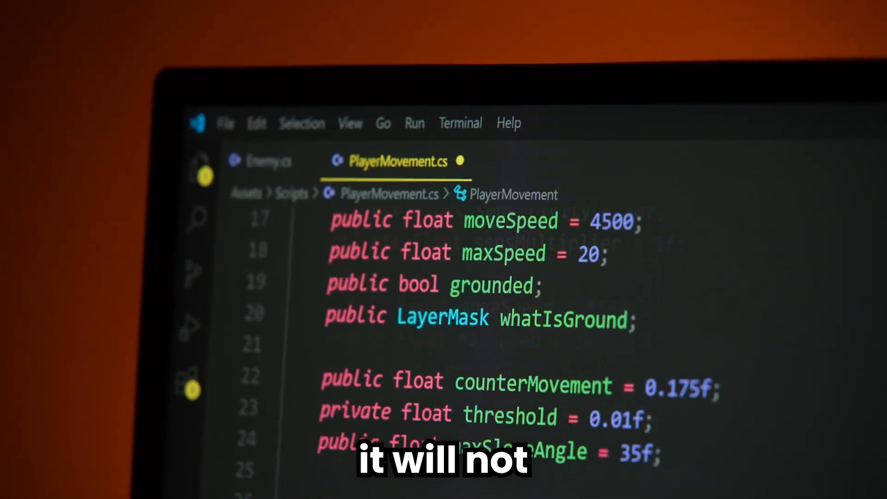
scroll("down", 3)
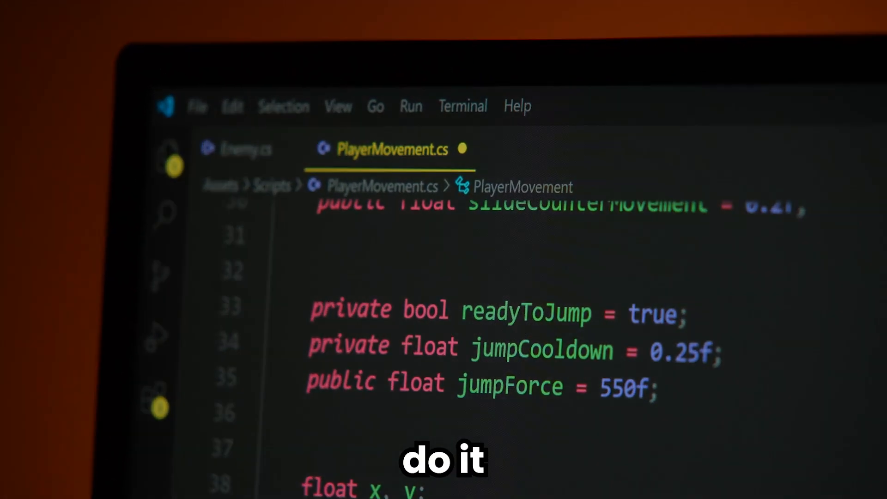